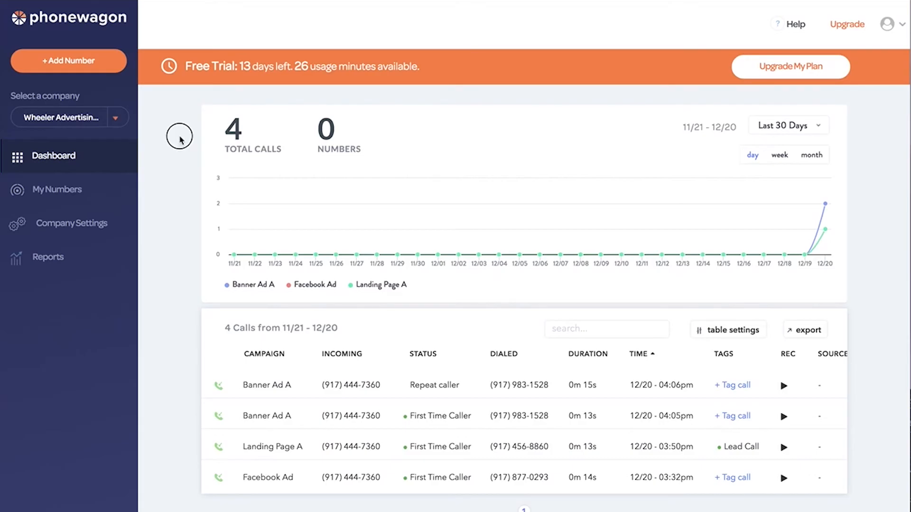
mouse_move(73, 62)
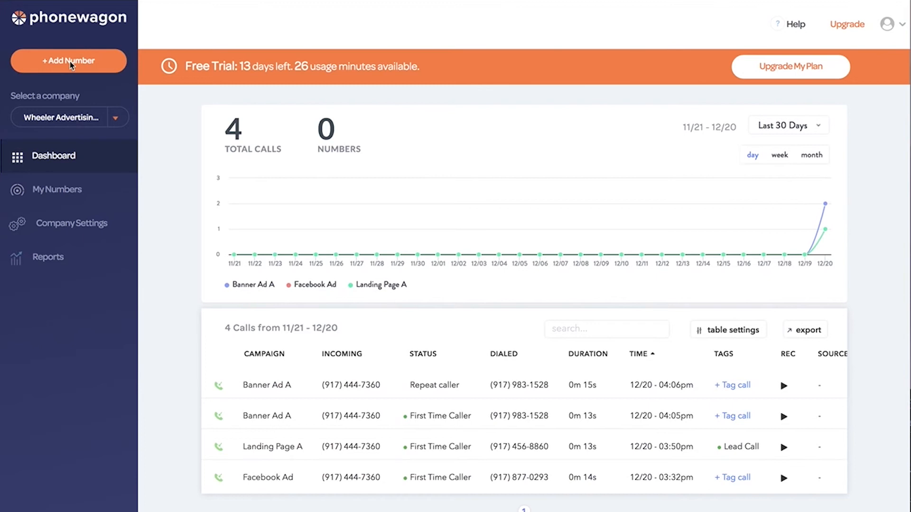
left_click(69, 61)
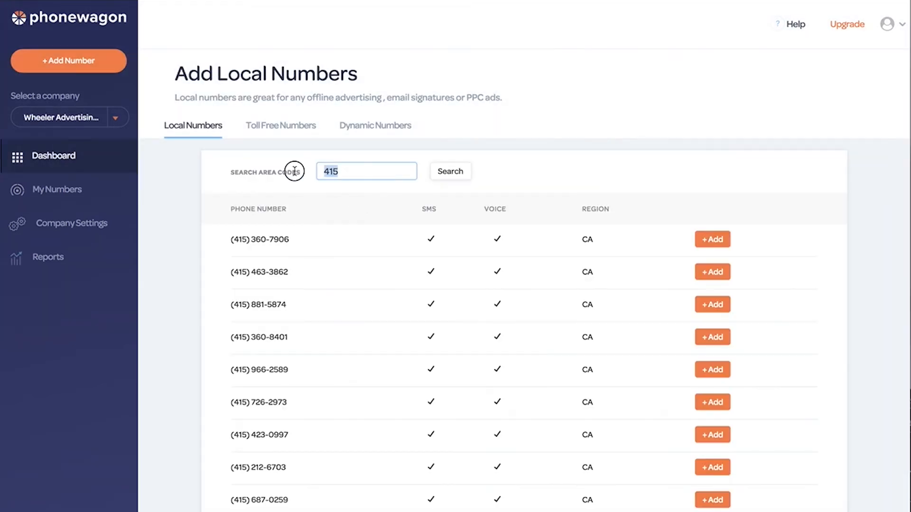
mouse_move(281, 172)
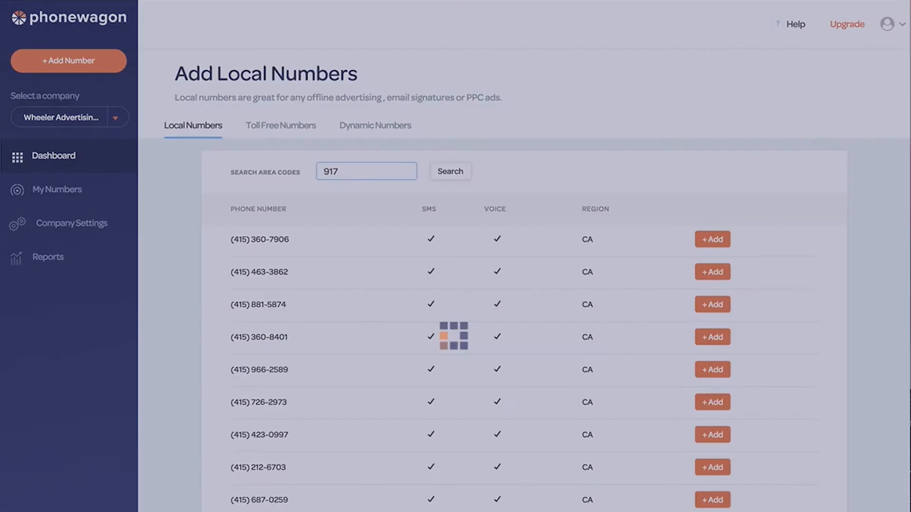
left_click(450, 171)
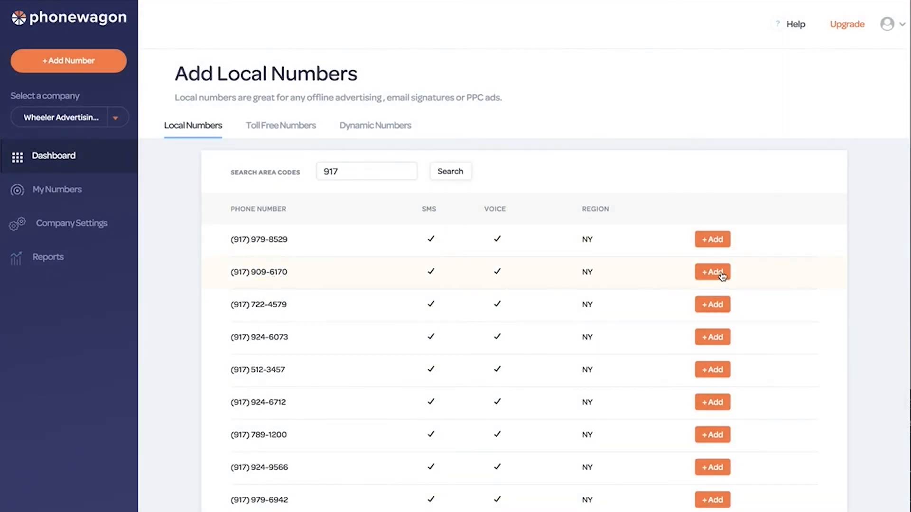
left_click(712, 271)
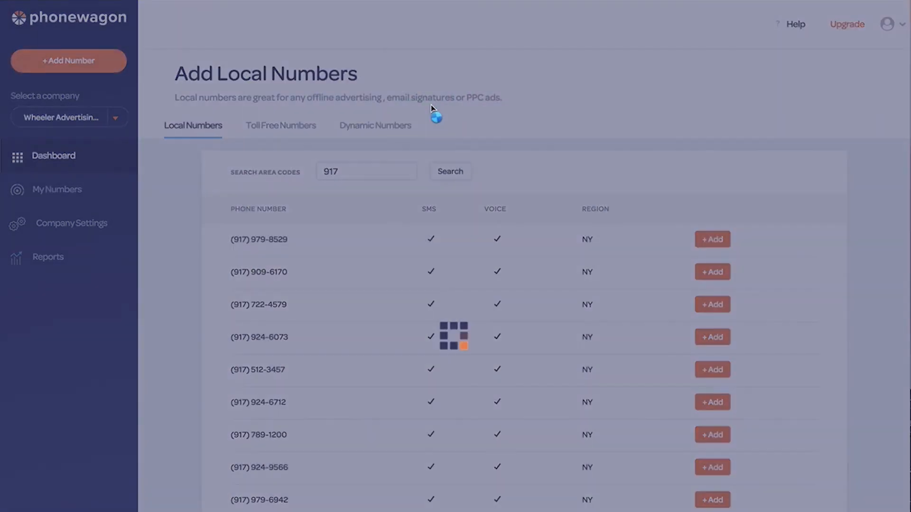
left_click(57, 189)
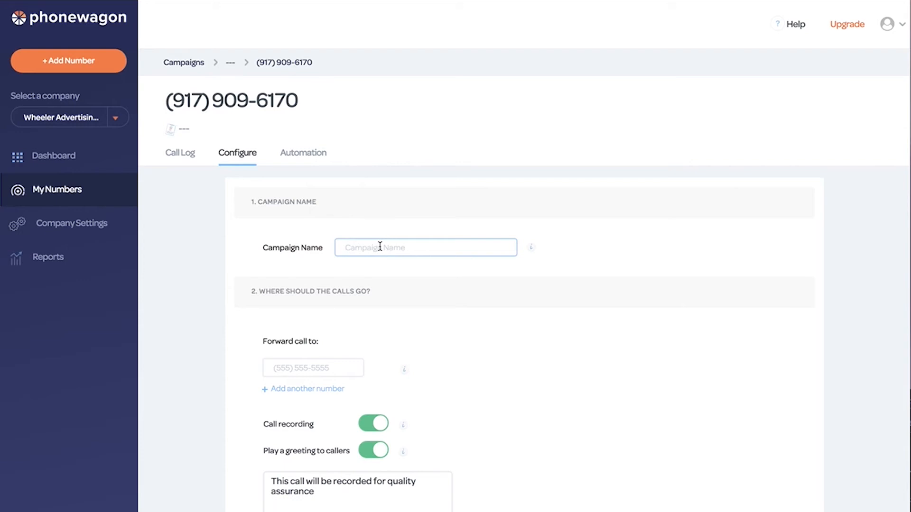
type("Facebook Retargeting")
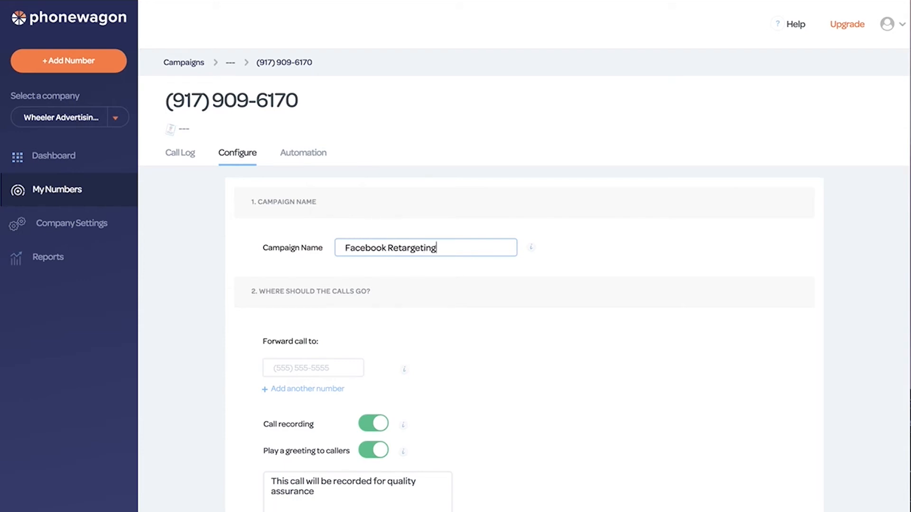
left_click(313, 368)
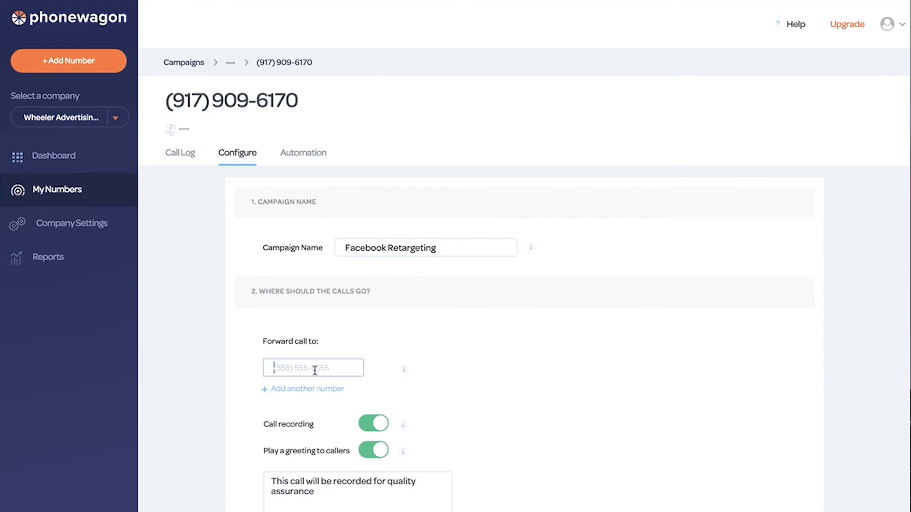
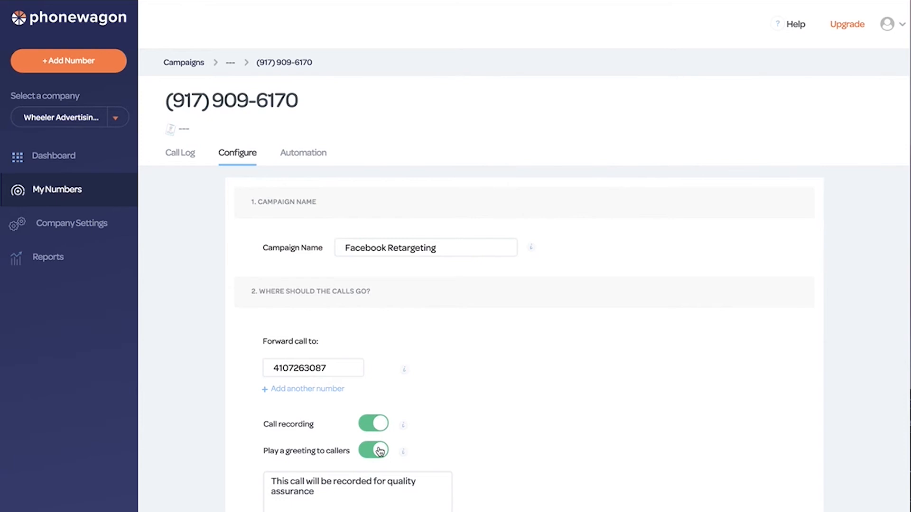
left_click(374, 450)
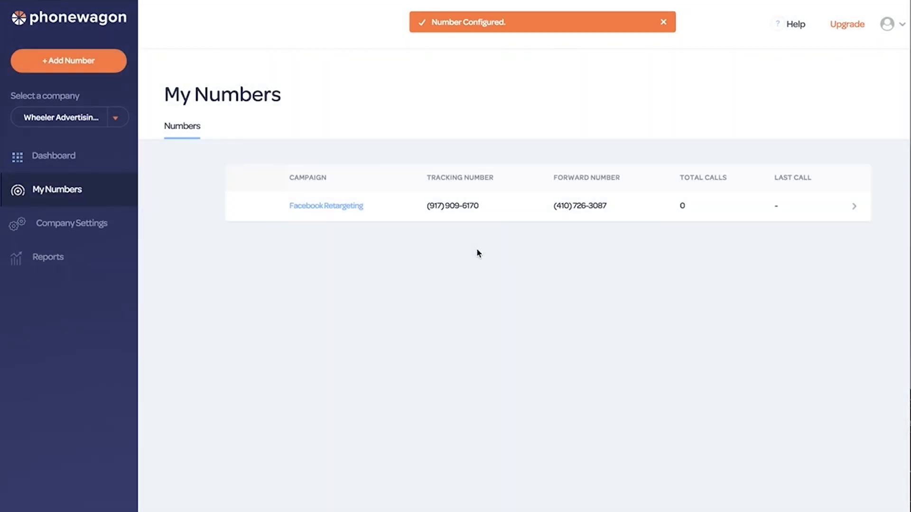
left_click(663, 23)
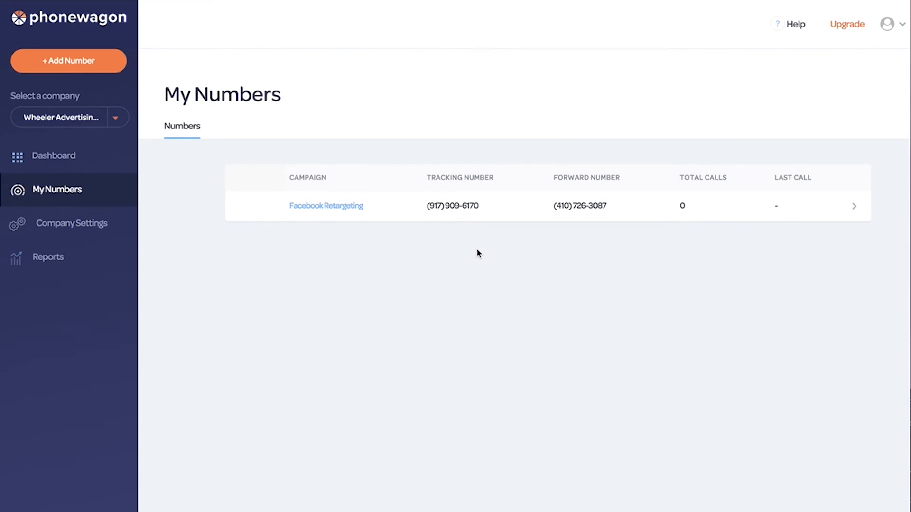
mouse_move(232, 251)
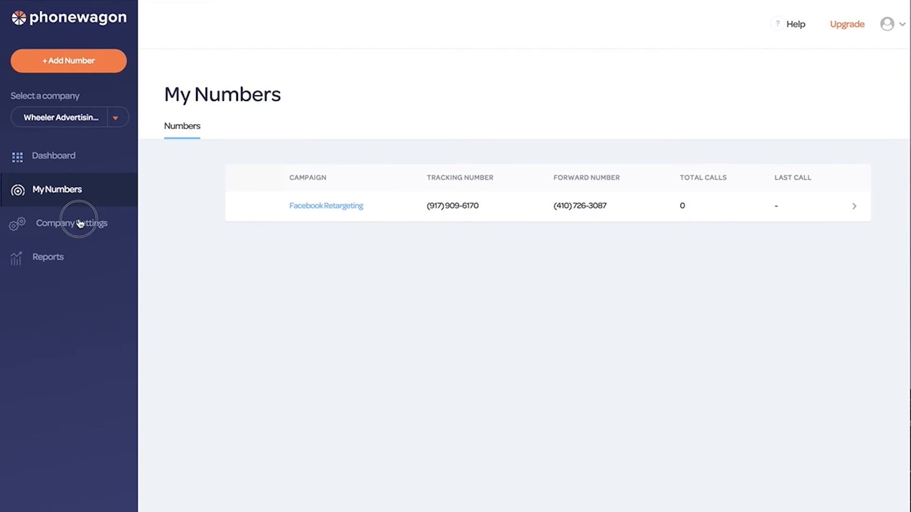
left_click(72, 223)
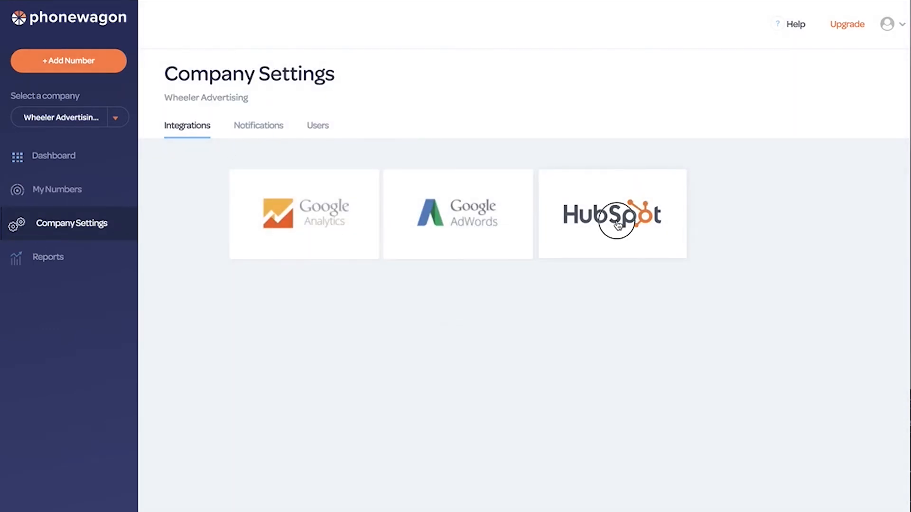
left_click(614, 221)
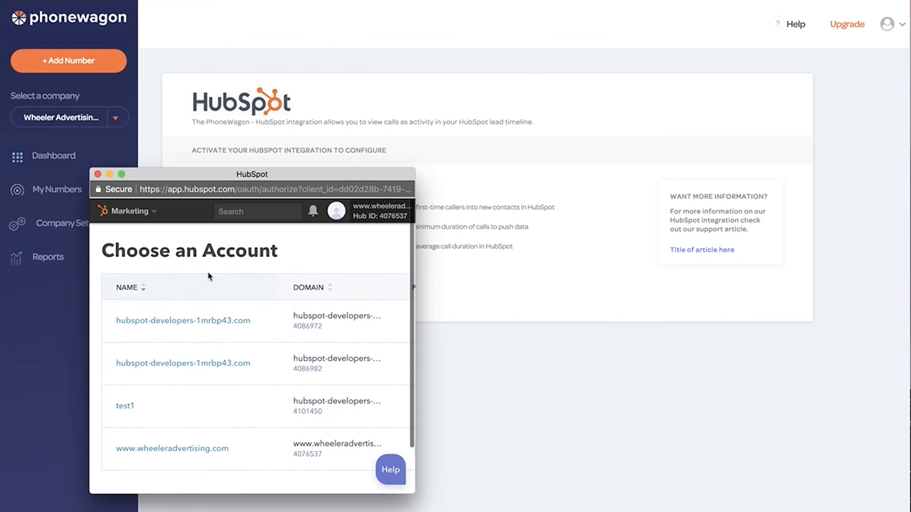
left_click(182, 448)
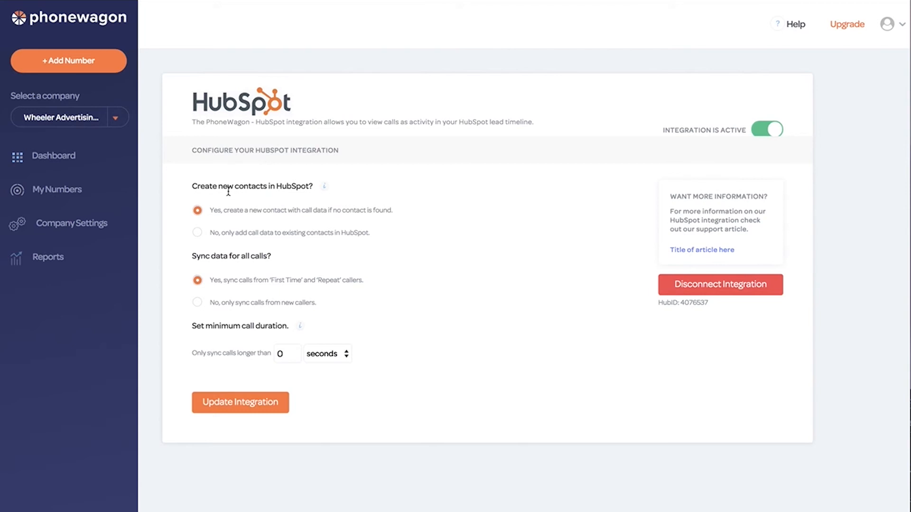
mouse_move(224, 188)
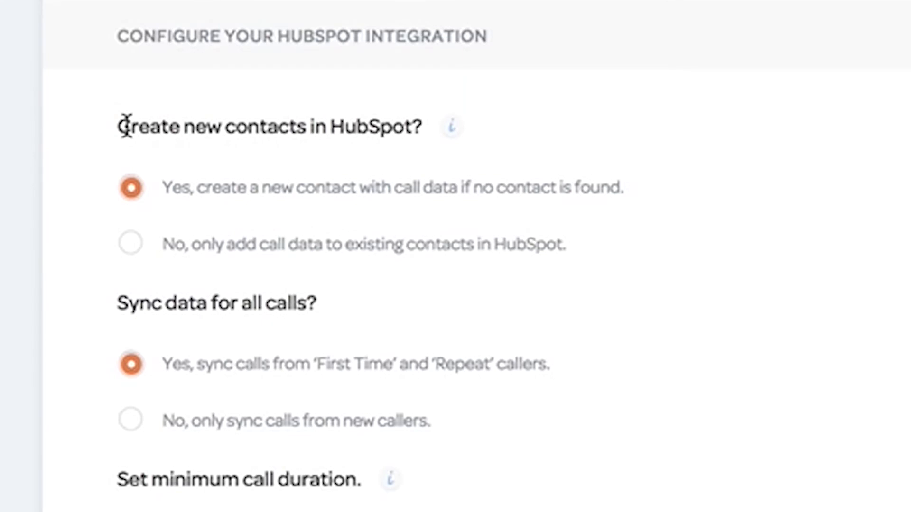
mouse_move(382, 283)
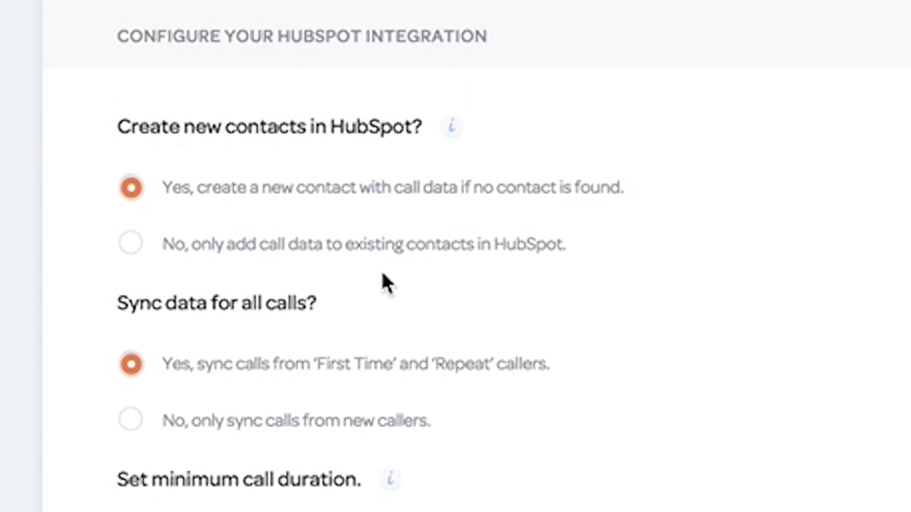
mouse_move(218, 283)
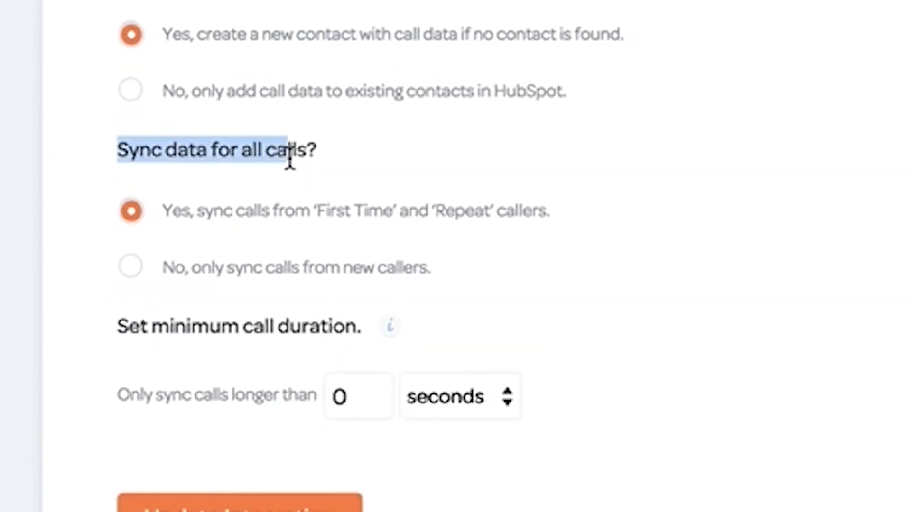
- Set 'Only sync calls longer than' to 10 seconds, both sync options Yes, and update
scroll("down", 3)
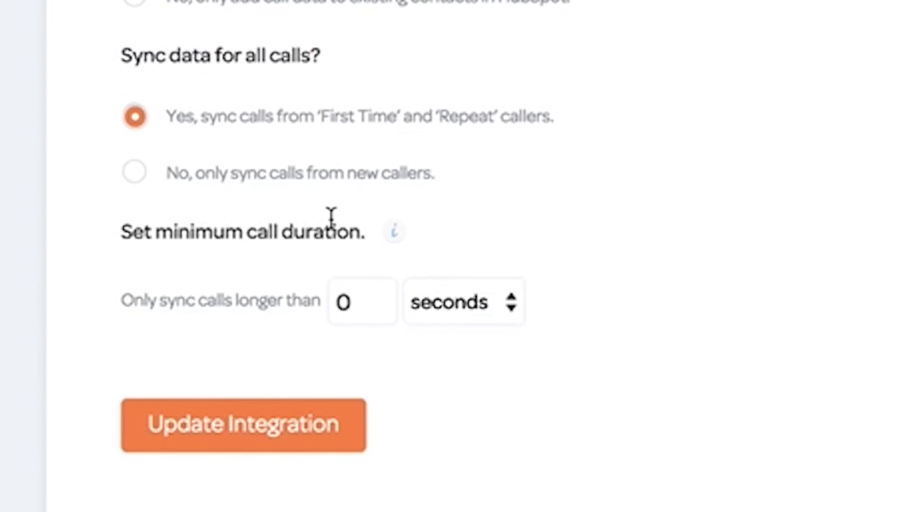
left_click(344, 303)
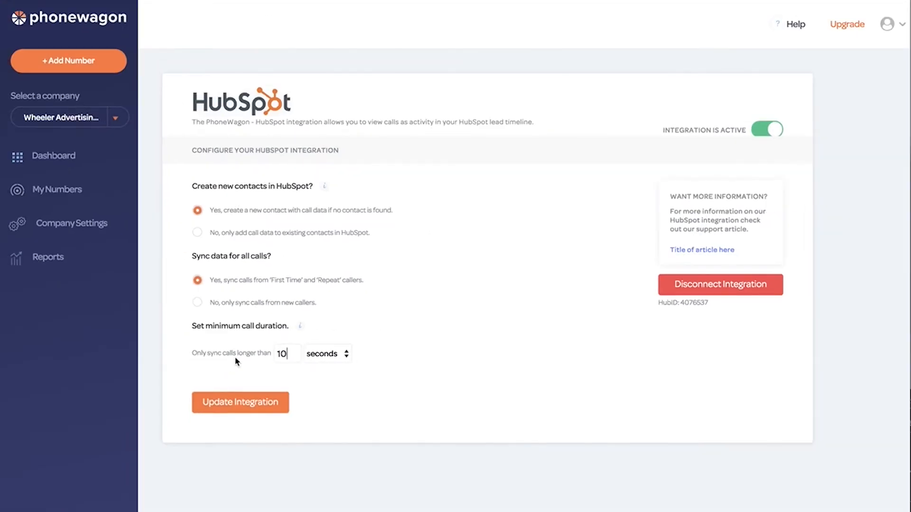
left_click(240, 403)
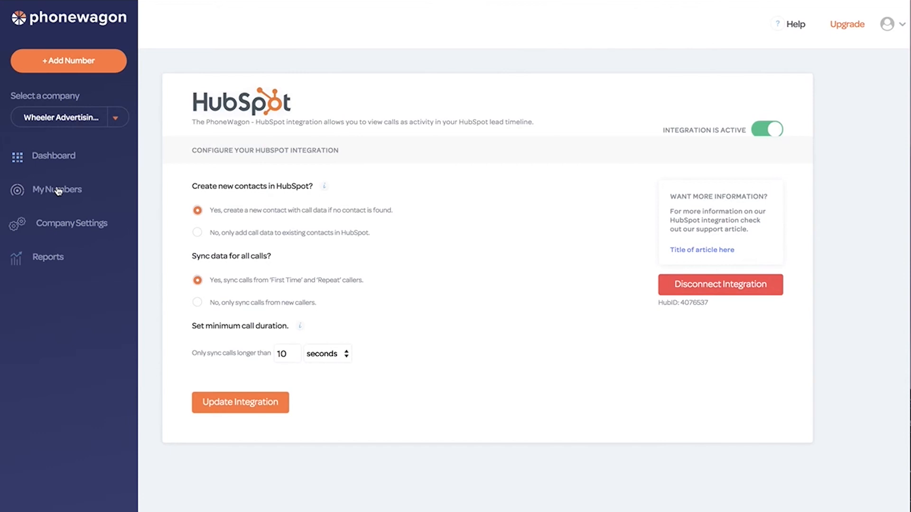
left_click(57, 189)
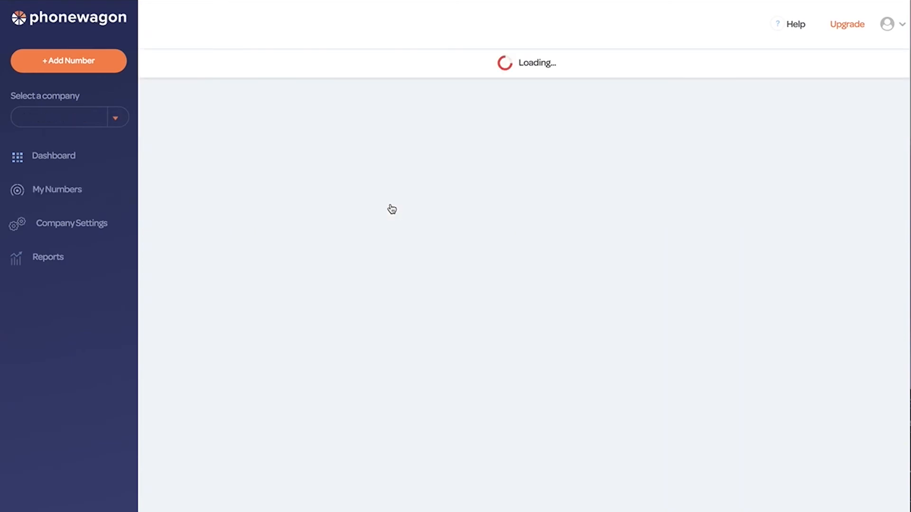
left_click(245, 101)
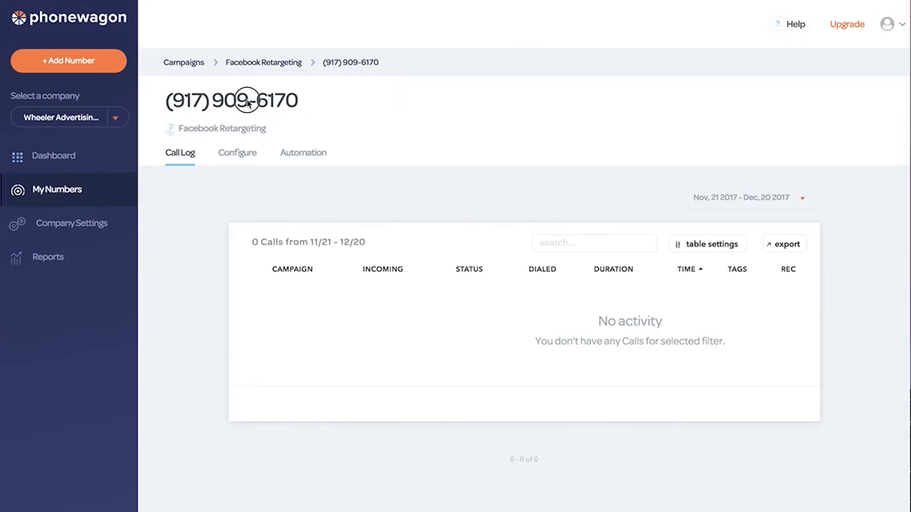
triple_click(245, 101)
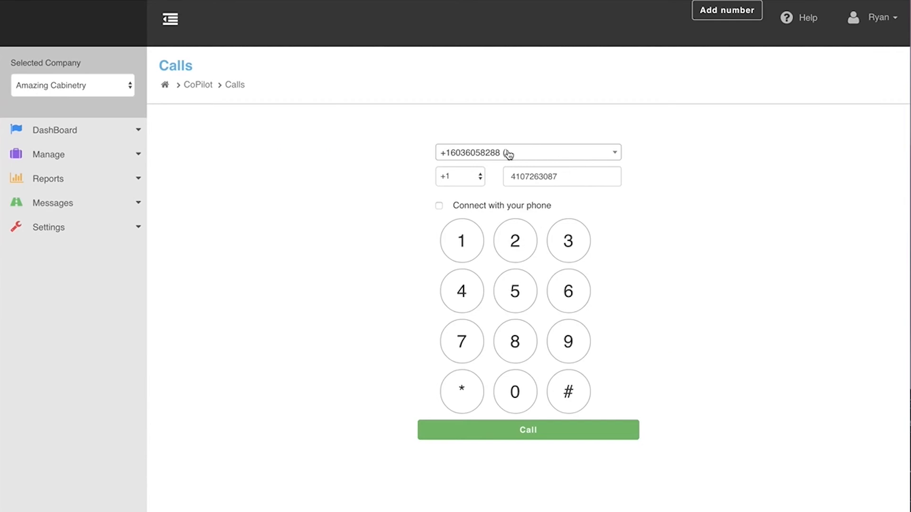
left_click(528, 151)
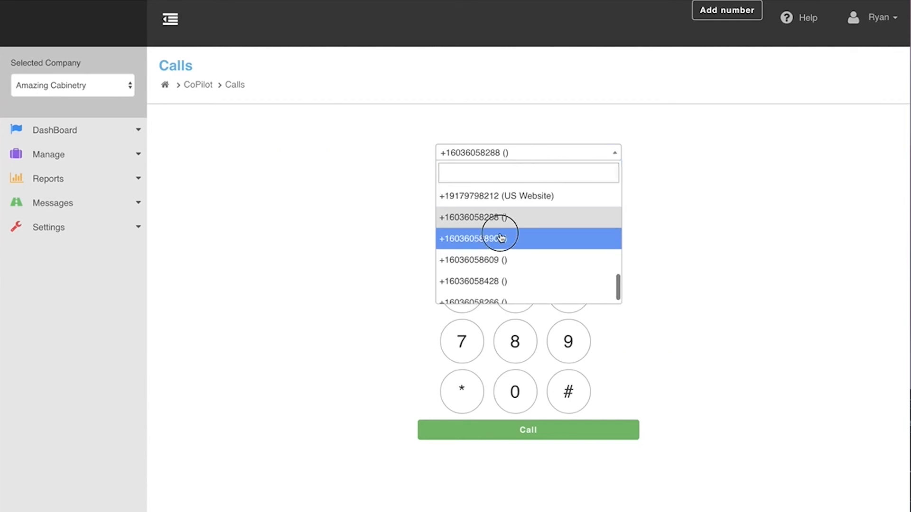
left_click(496, 238)
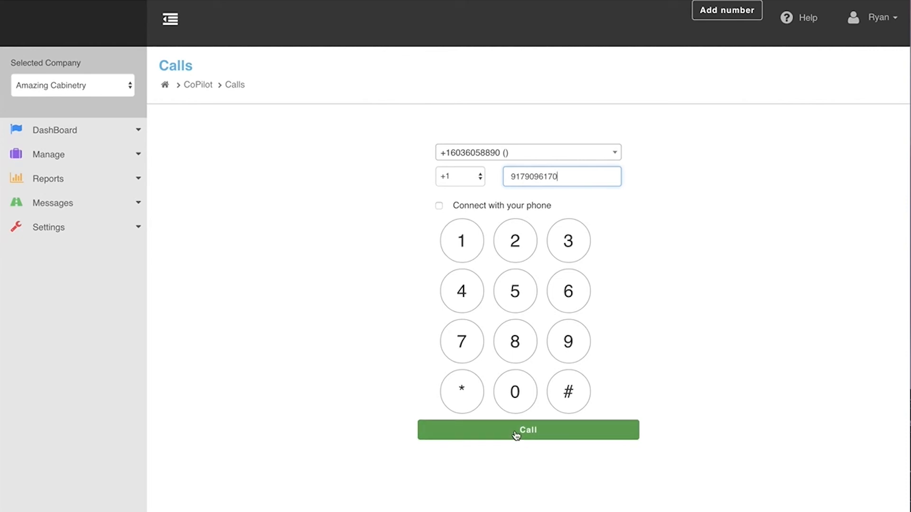
left_click(527, 431)
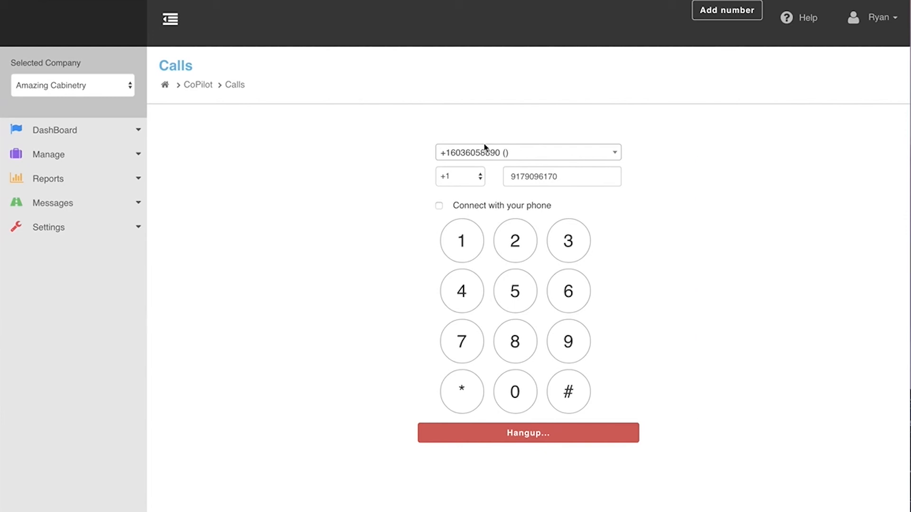
left_click(527, 433)
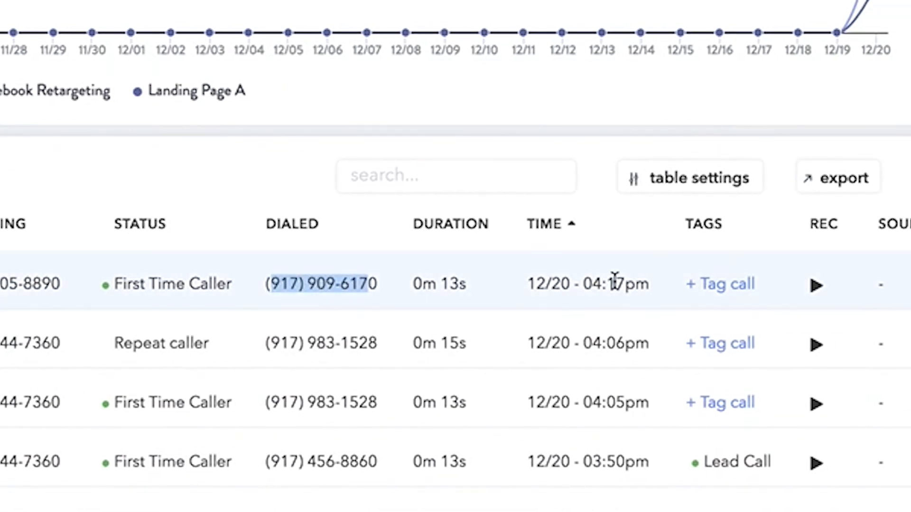
mouse_move(827, 298)
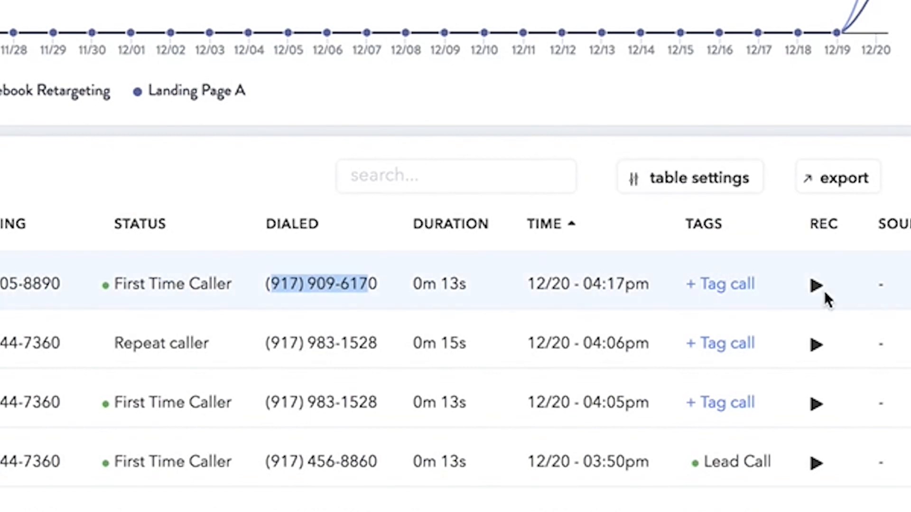
left_click(816, 284)
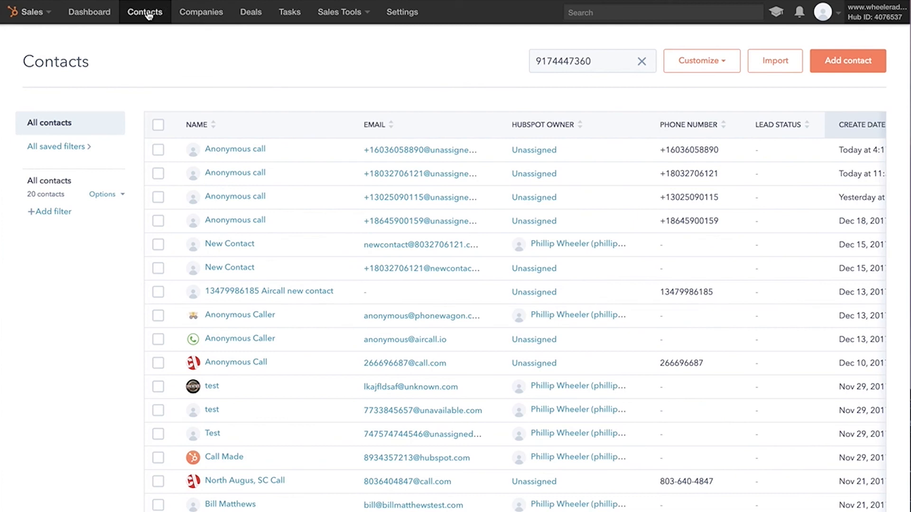
mouse_move(276, 67)
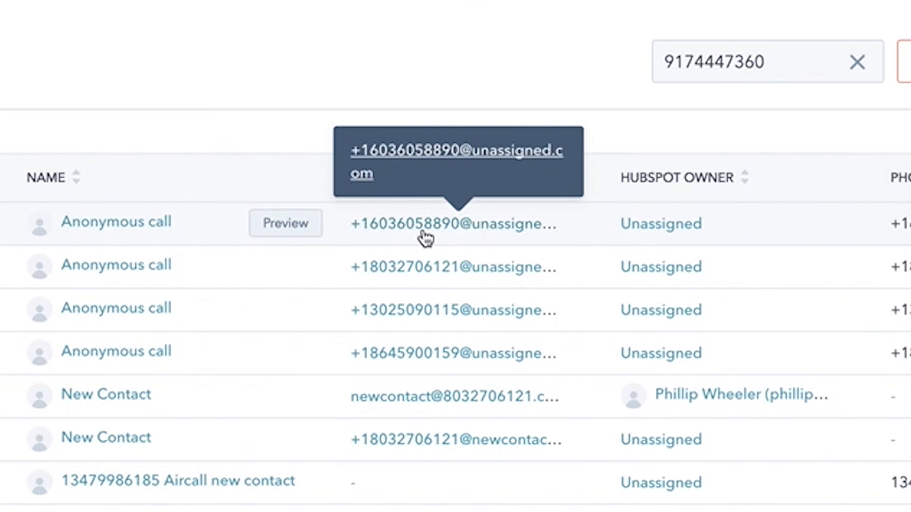
left_click(117, 222)
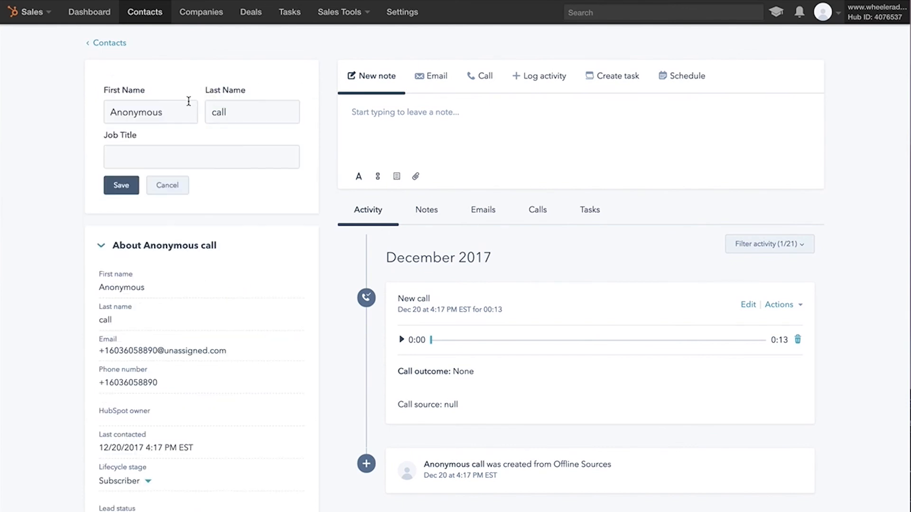
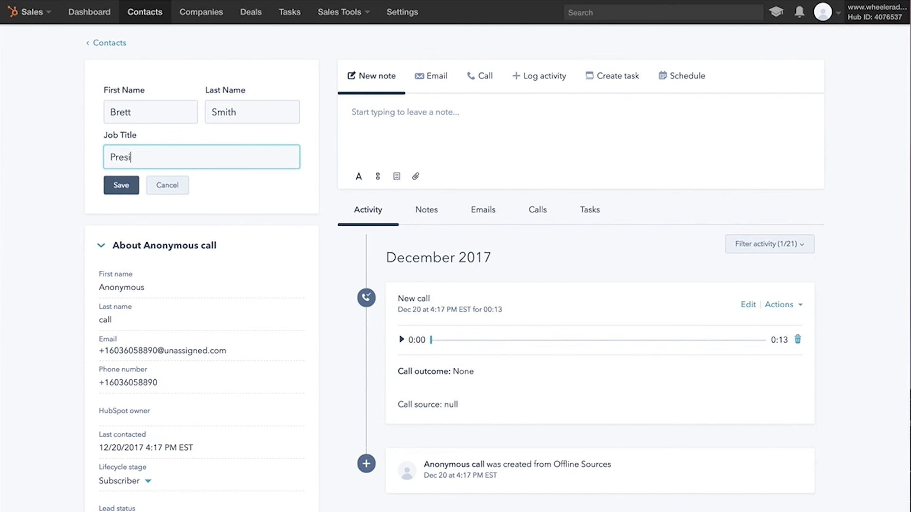
left_click(121, 185)
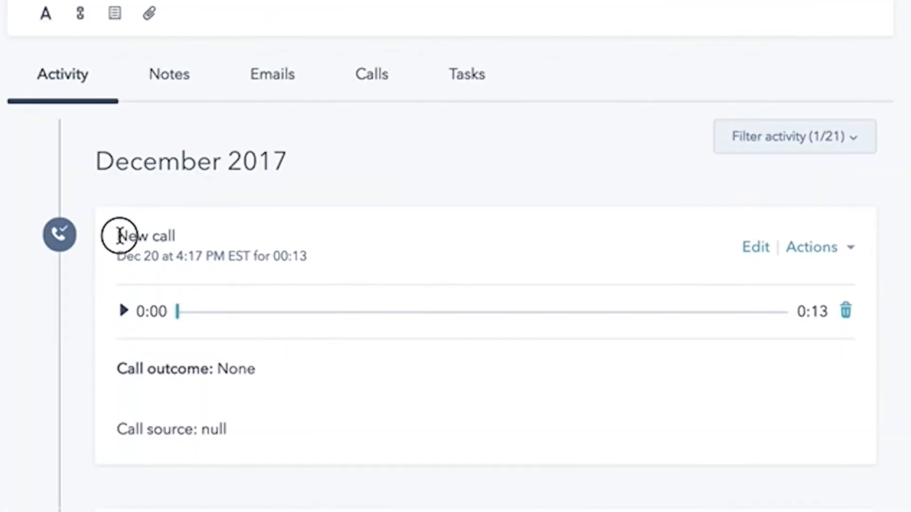
double_click(147, 236)
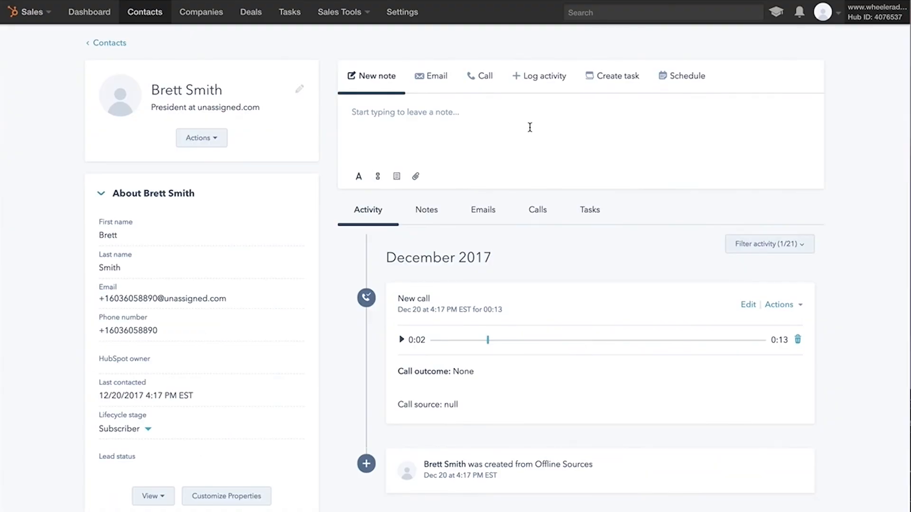
mouse_move(457, 125)
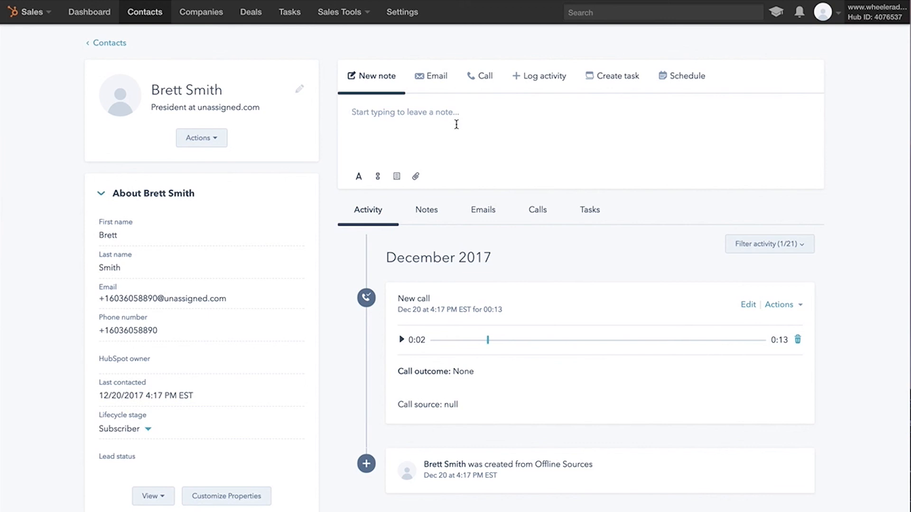
type("wants to")
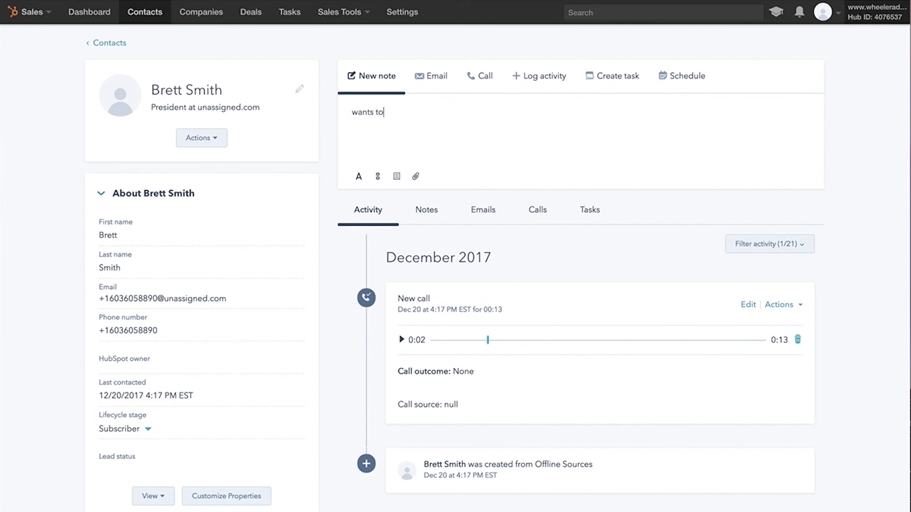
type("buy next week. send follow up email tomorrow.")
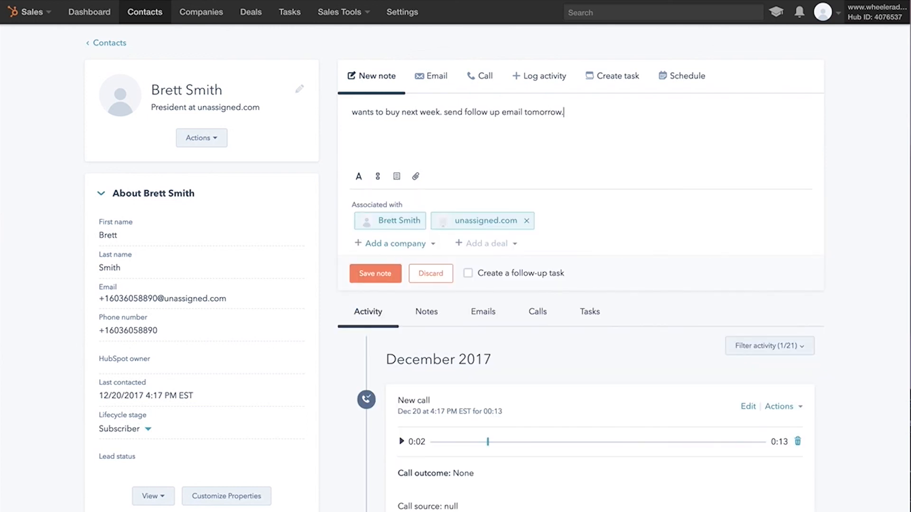
left_click(375, 274)
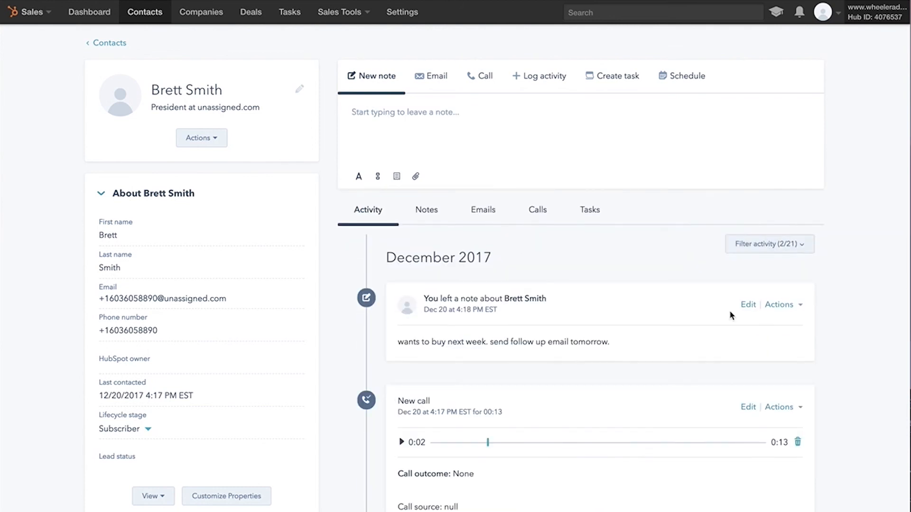
scroll("down", 3)
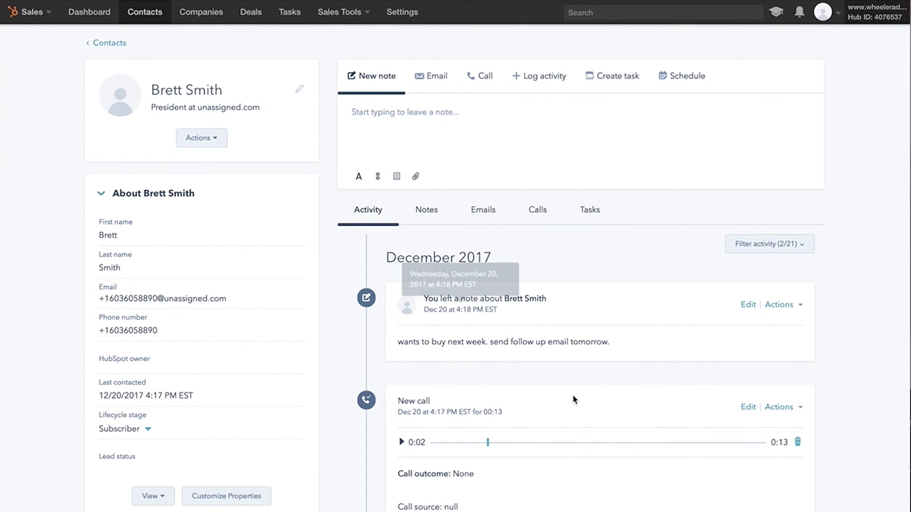
mouse_move(376, 449)
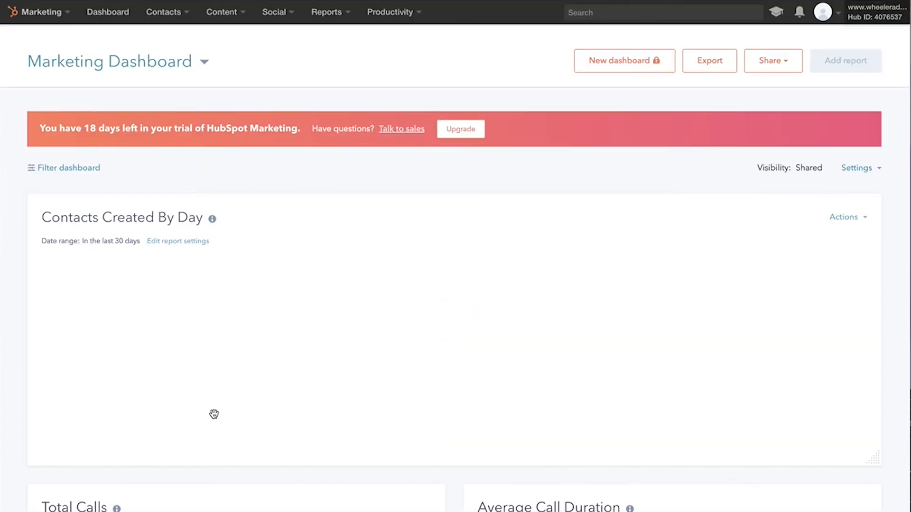
mouse_move(640, 381)
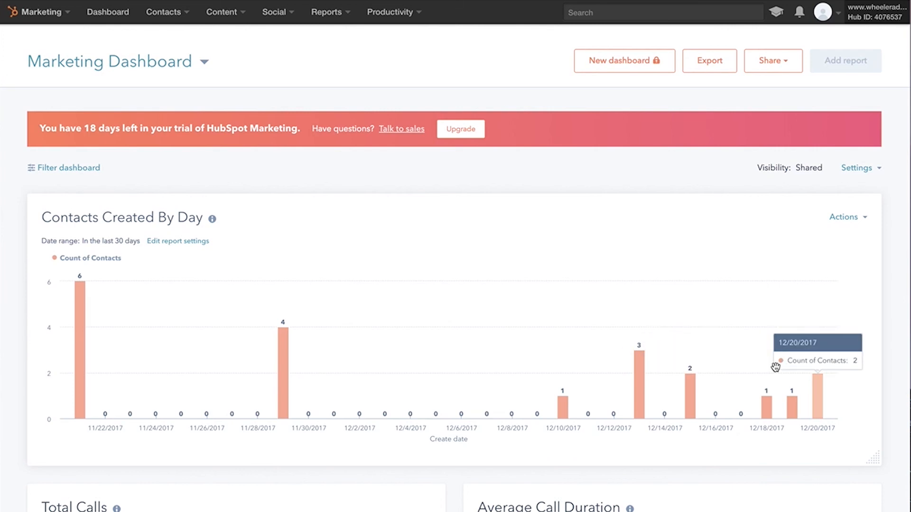
mouse_move(404, 434)
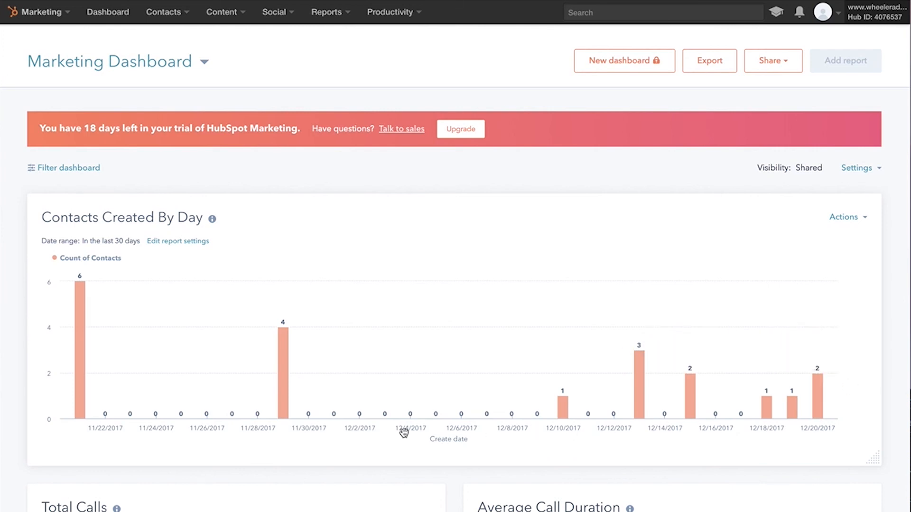
scroll("down", 3)
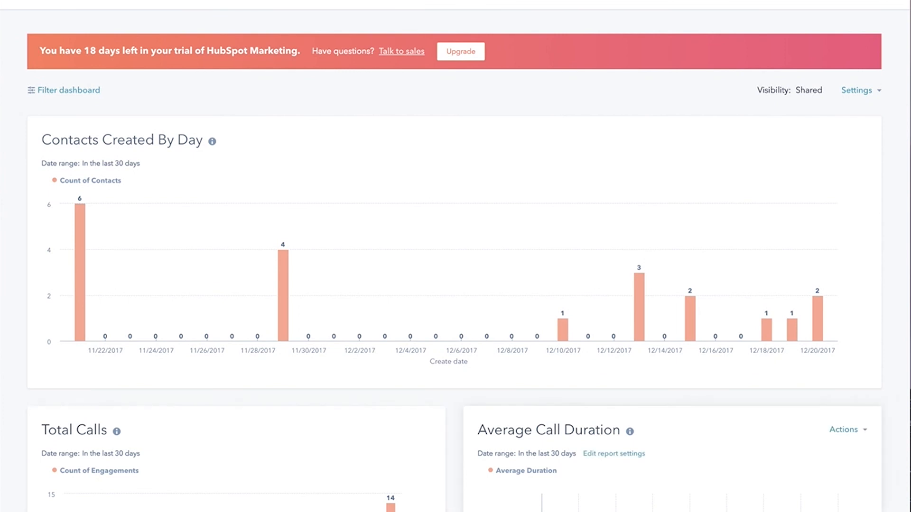
scroll("down", 3)
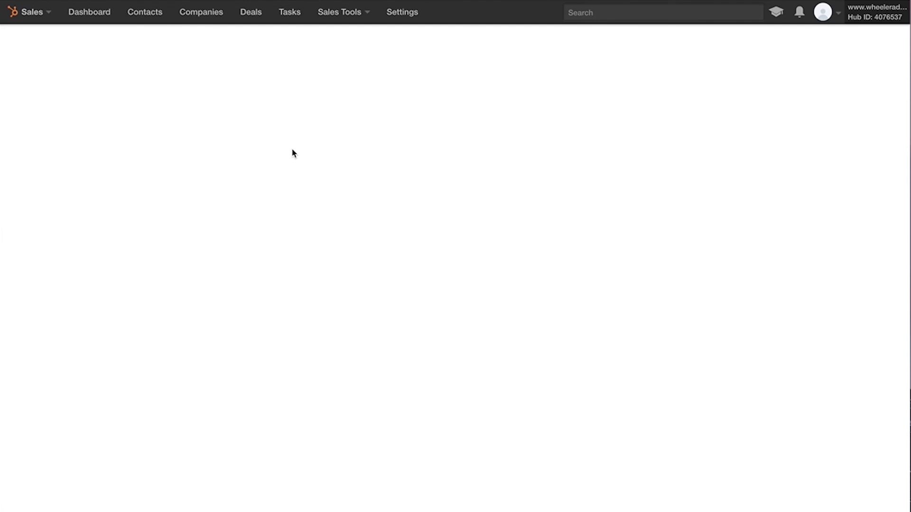
left_click(145, 12)
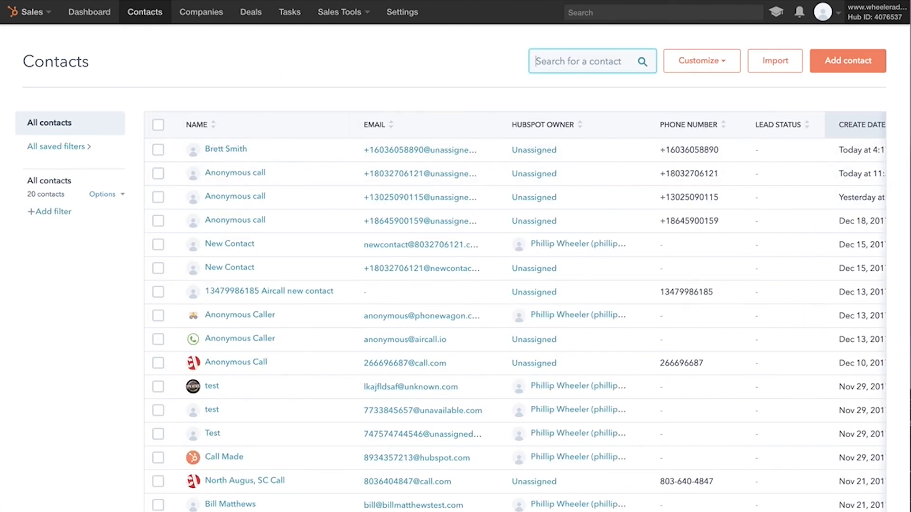